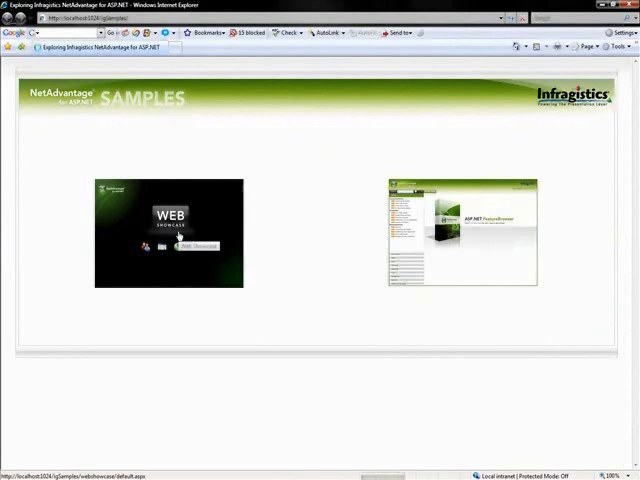
# - Launch the Web Showcase from its thumbnail on the NetAdvantage Samples page
pyautogui.click(195, 246)
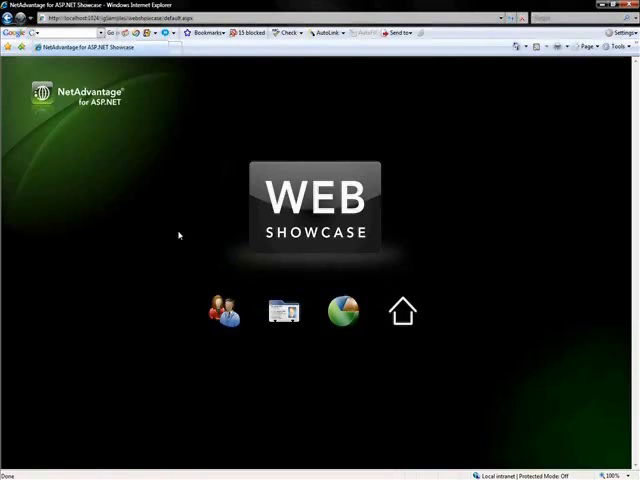
pyautogui.moveTo(469, 434)
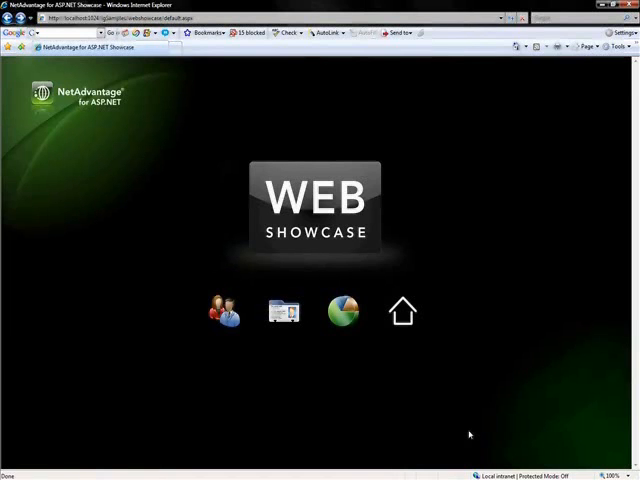
pyautogui.moveTo(222, 311)
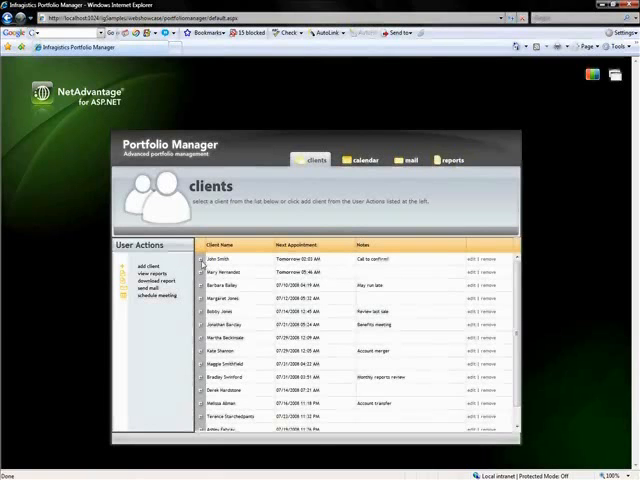
# - Open Portfolio Manager's clients list and bring up John Smith's contact details
pyautogui.click(202, 259)
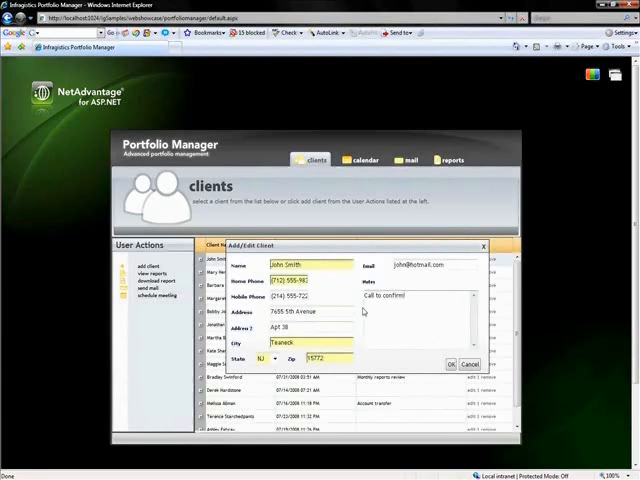
# - Edit John Smith's notes field and expand the State dropdown showing NJ
pyautogui.click(271, 359)
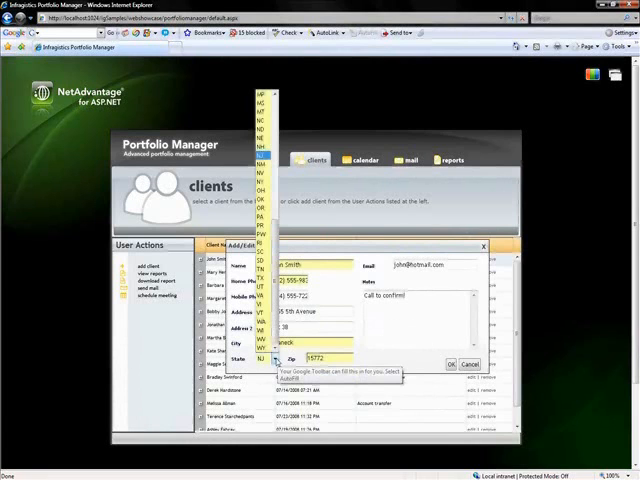
pyautogui.click(263, 358)
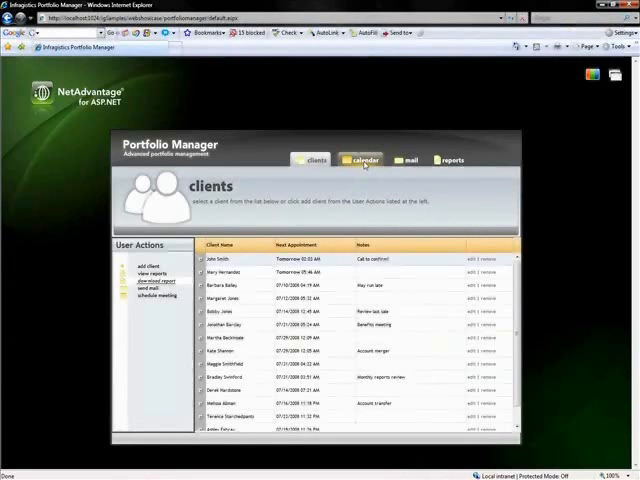
# - Switch to the calendar tab showing July 2008 appointments
pyautogui.click(363, 160)
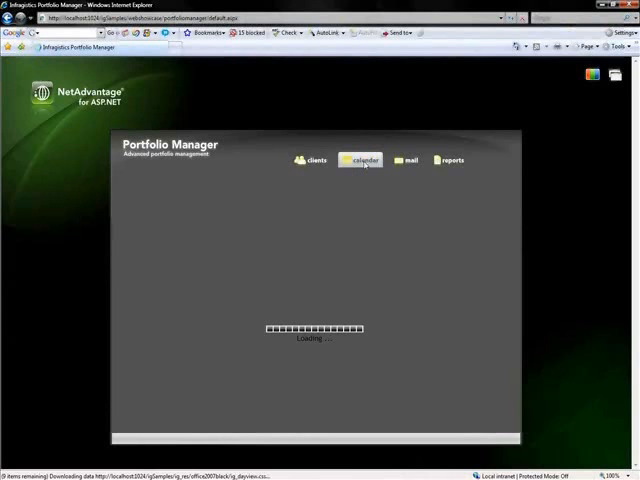
pyautogui.click(359, 160)
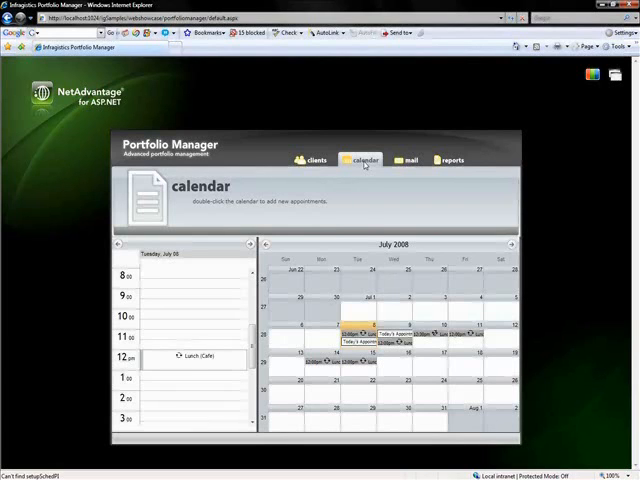
pyautogui.moveTo(357, 177)
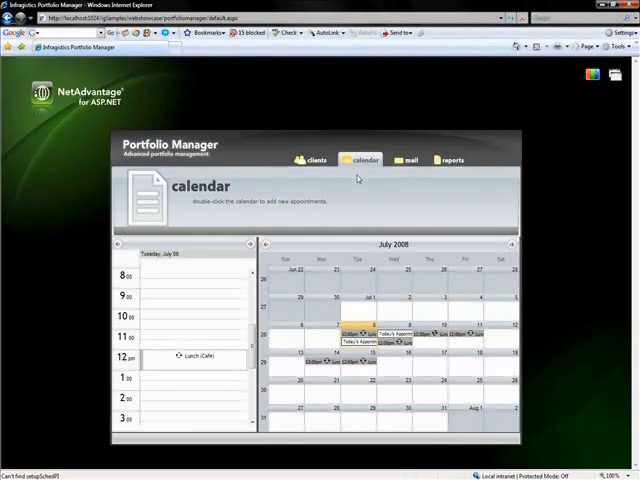
pyautogui.moveTo(570, 268)
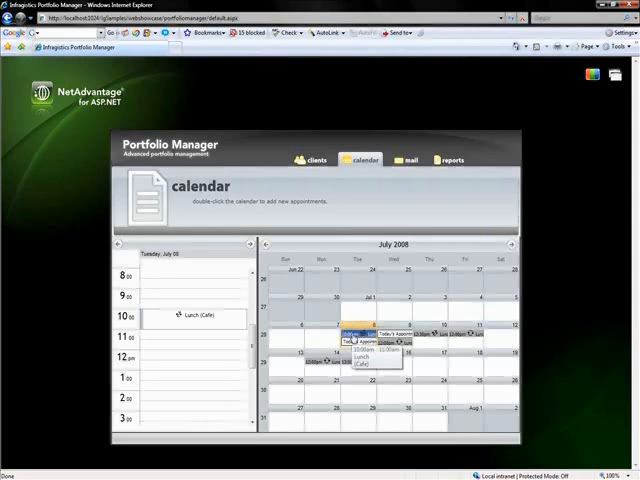
pyautogui.doubleClick(355, 336)
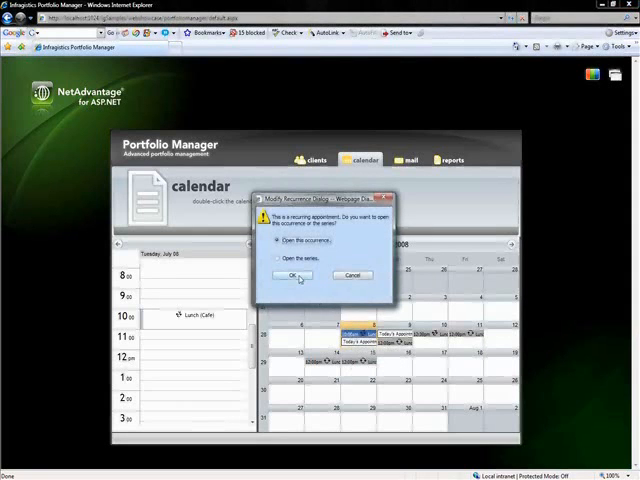
pyautogui.click(291, 275)
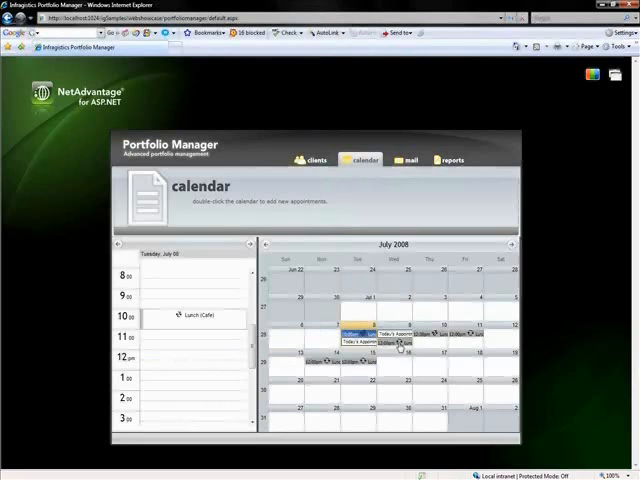
pyautogui.moveTo(473, 341)
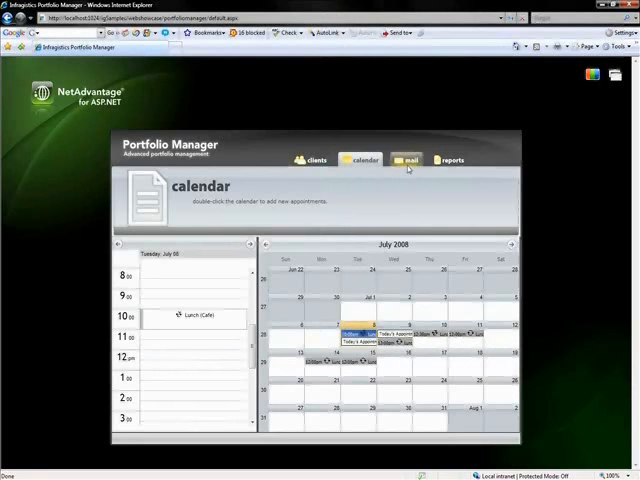
# - Switch to the mail tab with a blank rich-text message
pyautogui.click(407, 160)
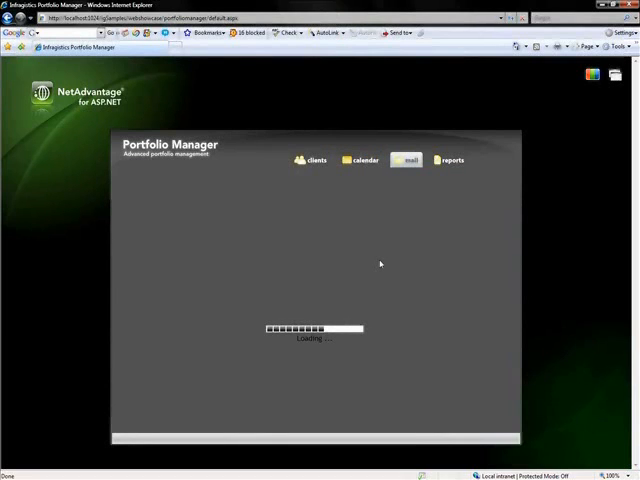
pyautogui.click(406, 159)
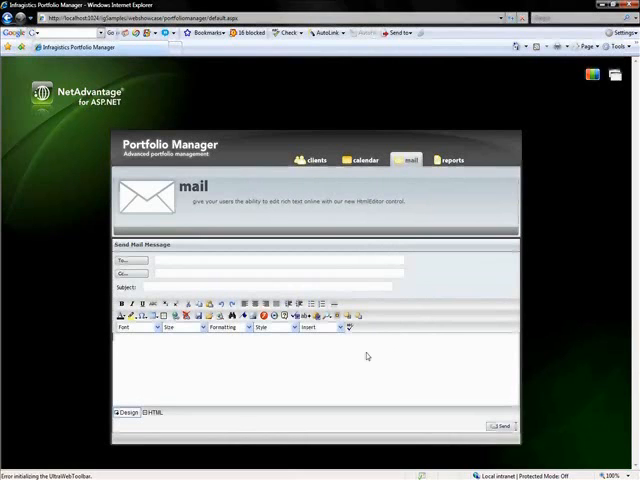
pyautogui.moveTo(358, 352)
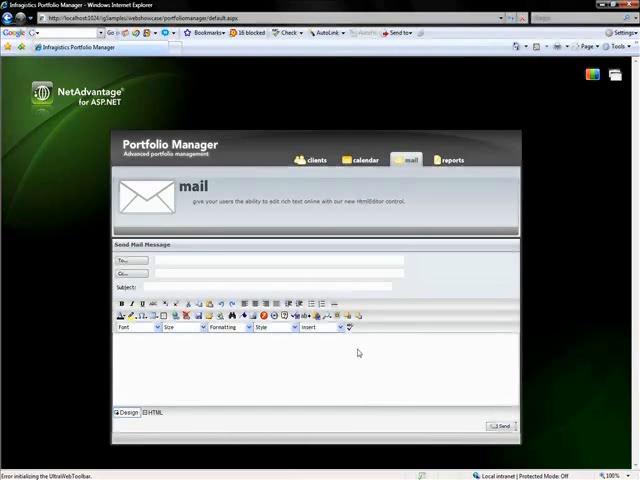
# - Type 'hello world' in the message body and select the word 'world'
pyautogui.write('hello')
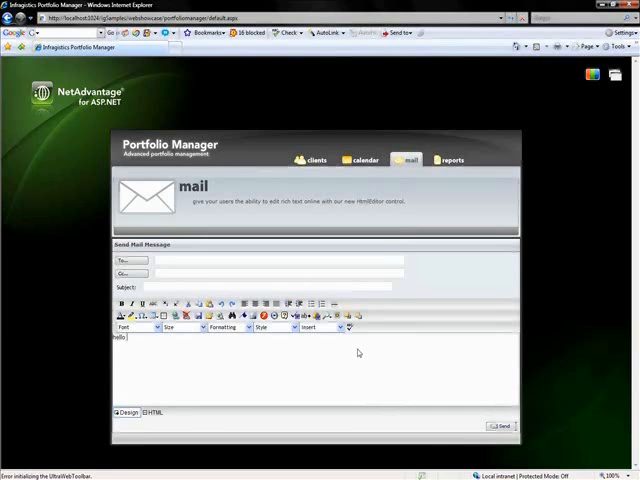
pyautogui.write('worldd')
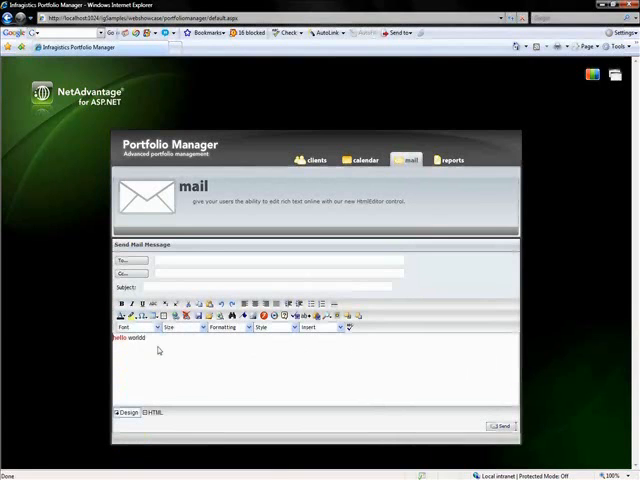
pyautogui.doubleClick(122, 337)
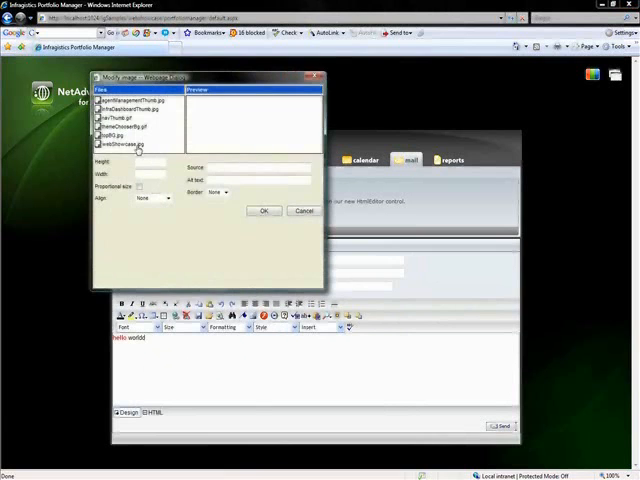
# - Insert webShowcase.jpg above the hello world text
pyautogui.click(262, 211)
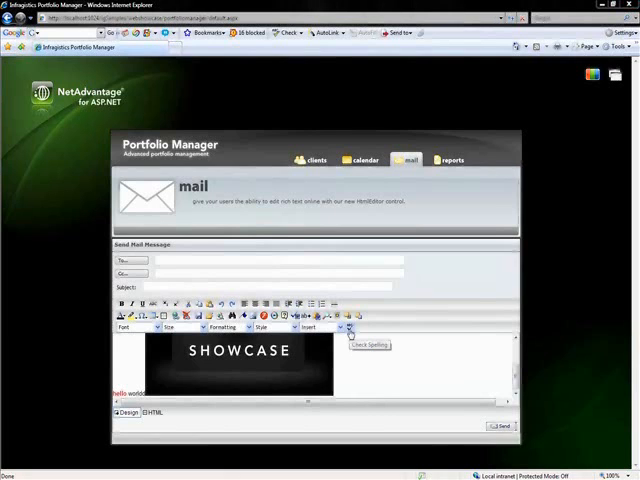
pyautogui.click(350, 328)
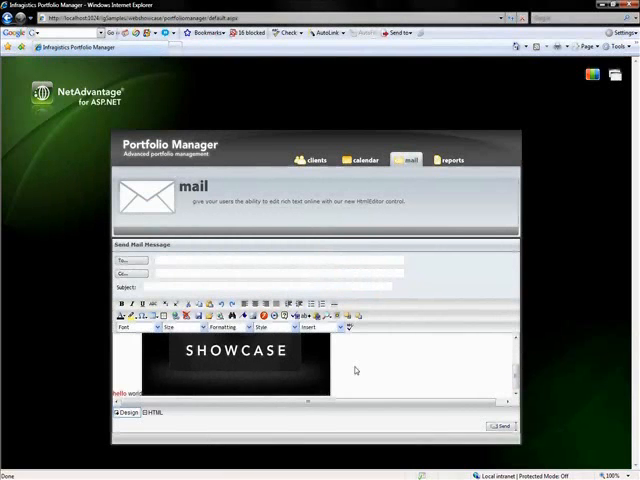
pyautogui.moveTo(352, 367)
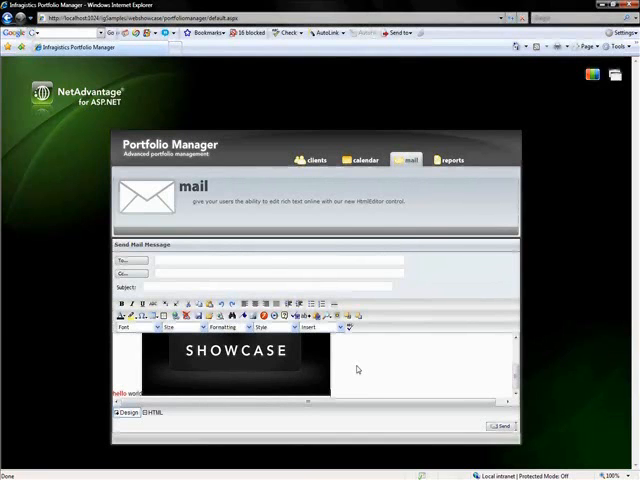
pyautogui.moveTo(368, 393)
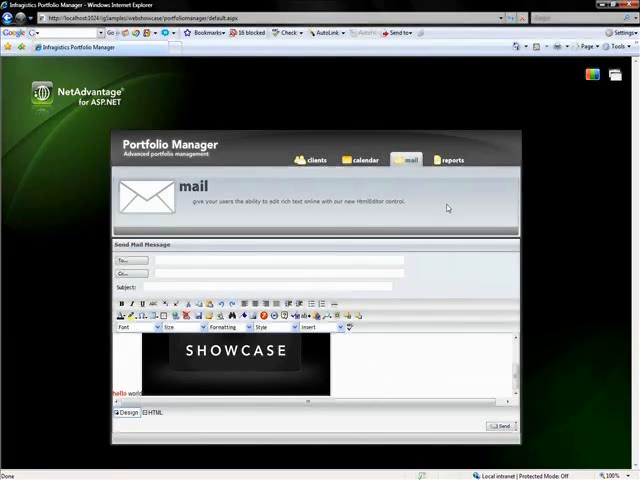
# - Switch to the reports tab showing the total assets pie chart
pyautogui.click(452, 159)
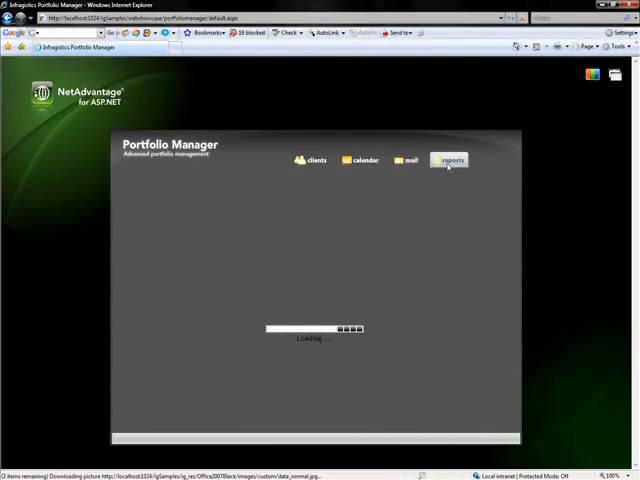
pyautogui.click(450, 160)
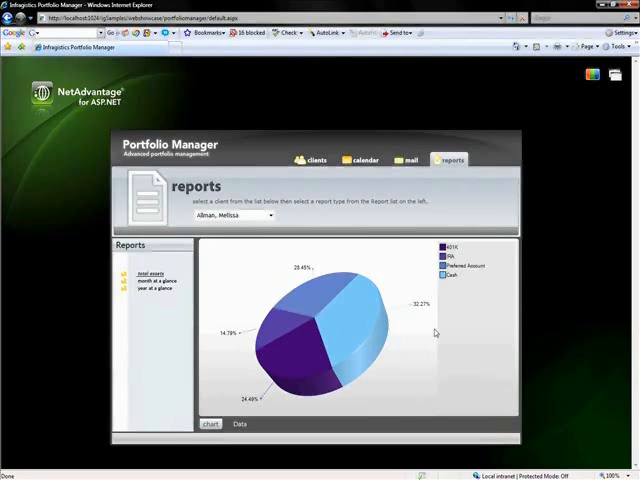
pyautogui.moveTo(461, 307)
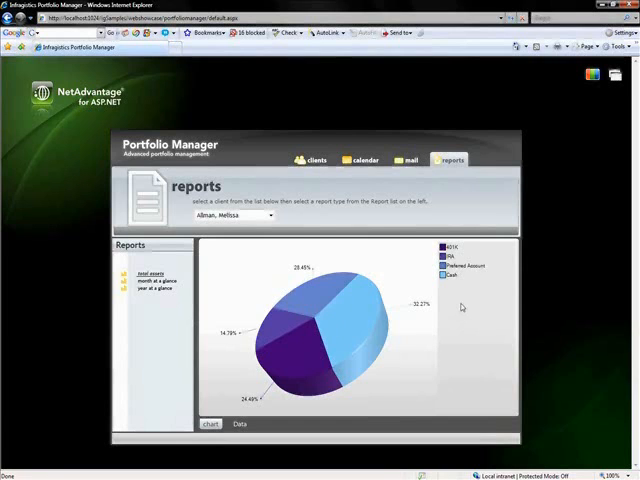
pyautogui.moveTo(457, 304)
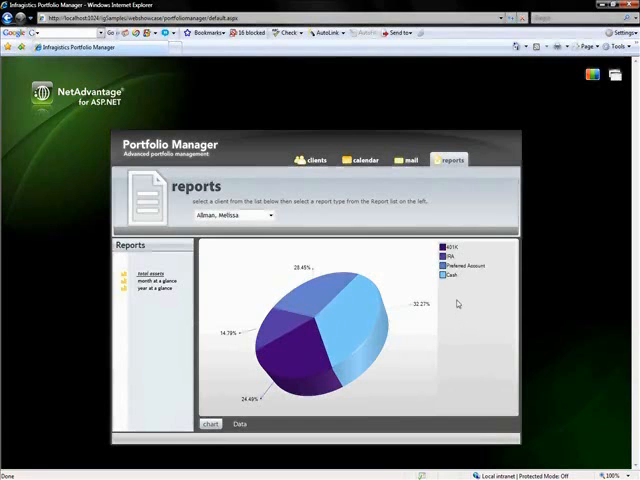
pyautogui.moveTo(170, 328)
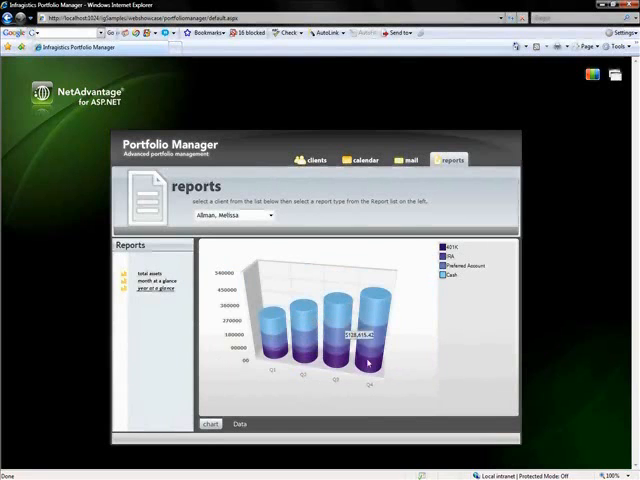
pyautogui.moveTo(425, 273)
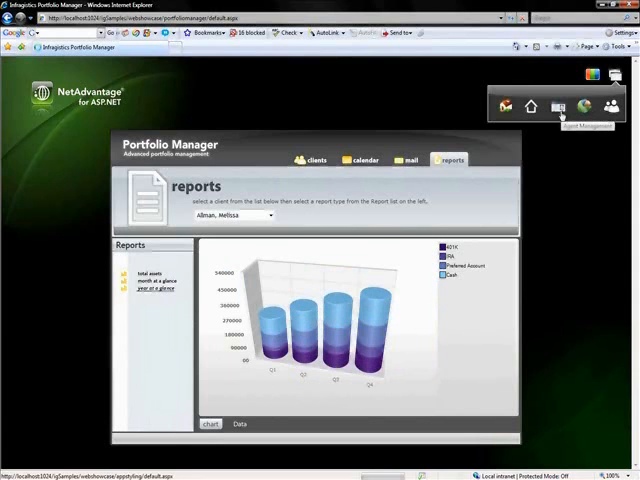
# - Open the Agent Management sample and expand agent Bryce to show three claims
pyautogui.click(558, 107)
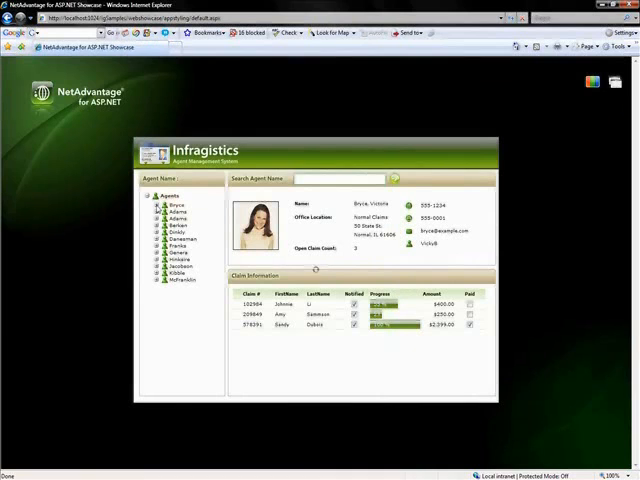
pyautogui.click(150, 202)
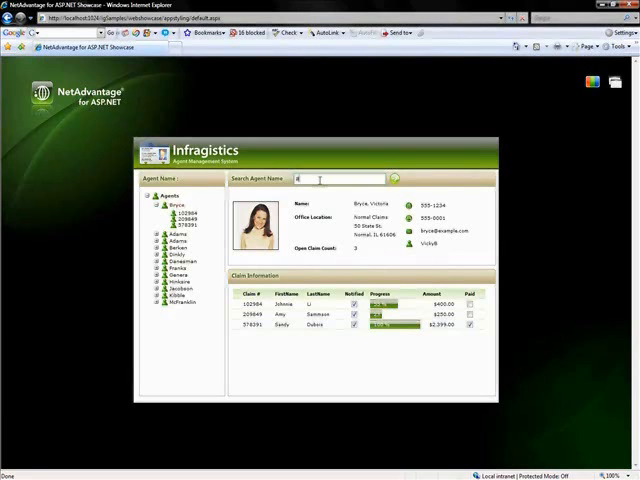
# - Type 'a' in Search Agent Name to show agent suggestions
pyautogui.write('a')
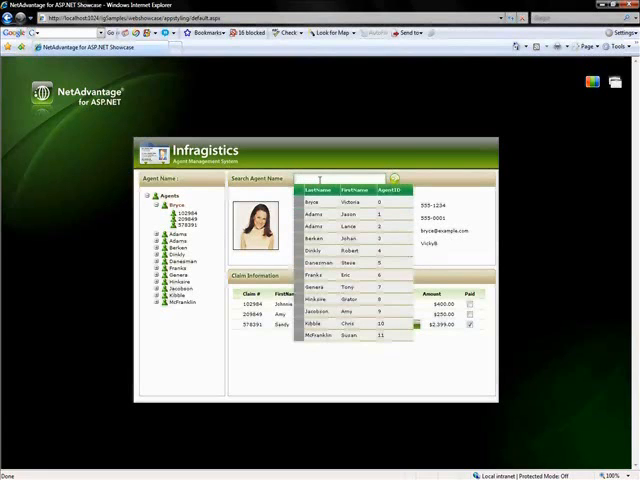
pyautogui.write('ams')
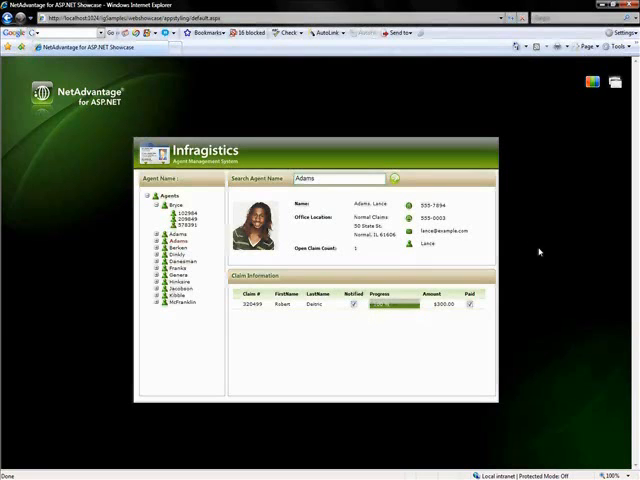
pyautogui.moveTo(539, 251)
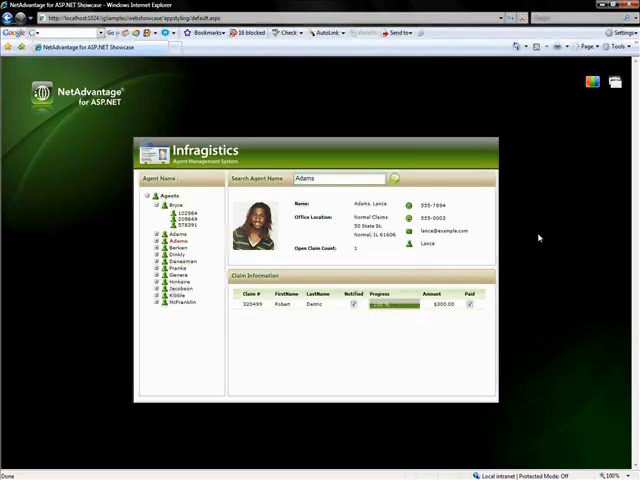
pyautogui.moveTo(573, 212)
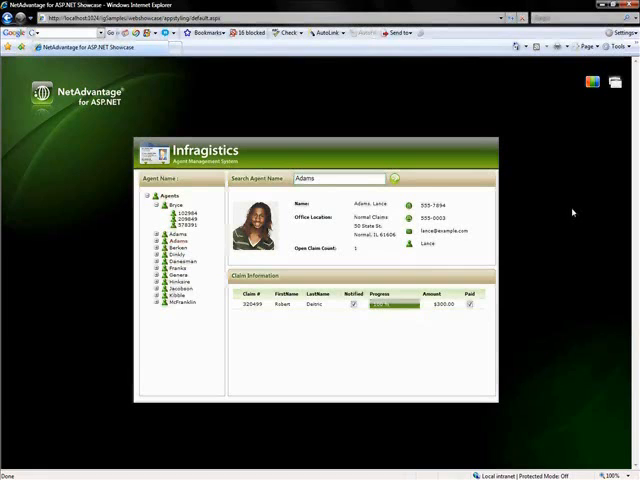
pyautogui.moveTo(592, 194)
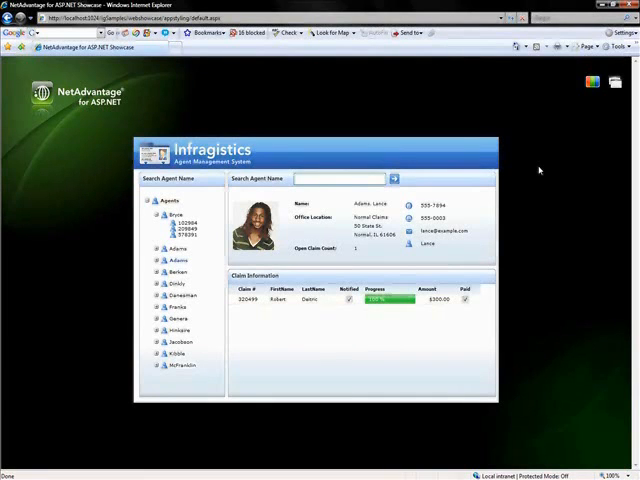
pyautogui.click(591, 83)
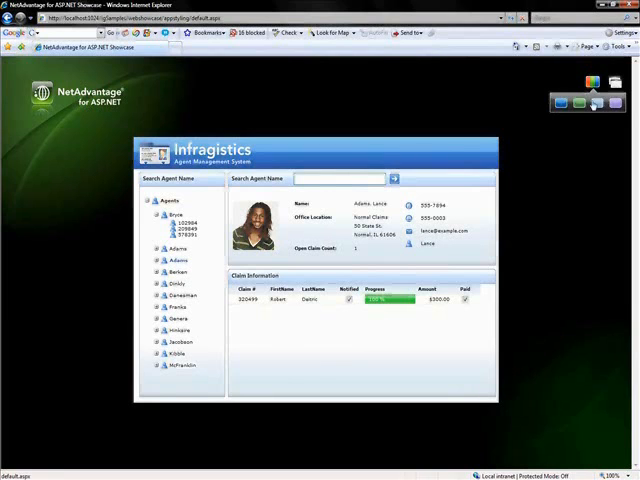
pyautogui.moveTo(597, 103)
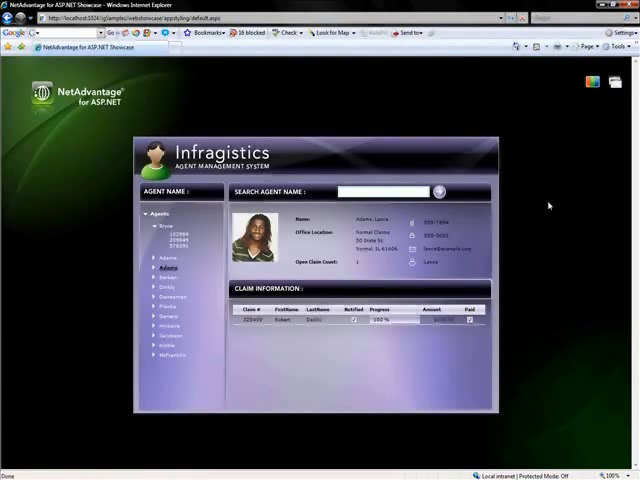
pyautogui.moveTo(543, 210)
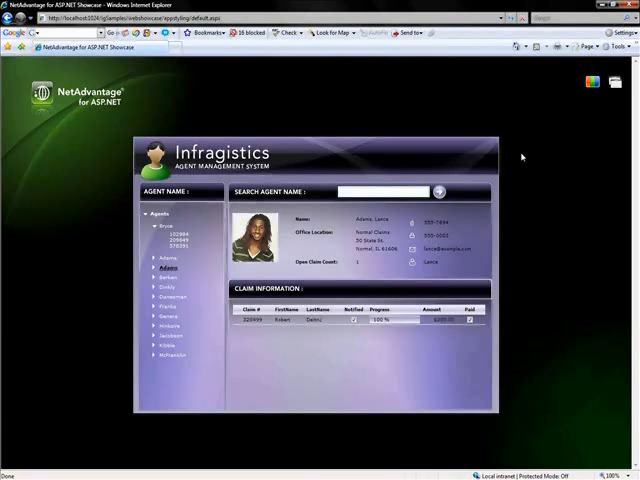
pyautogui.click(614, 82)
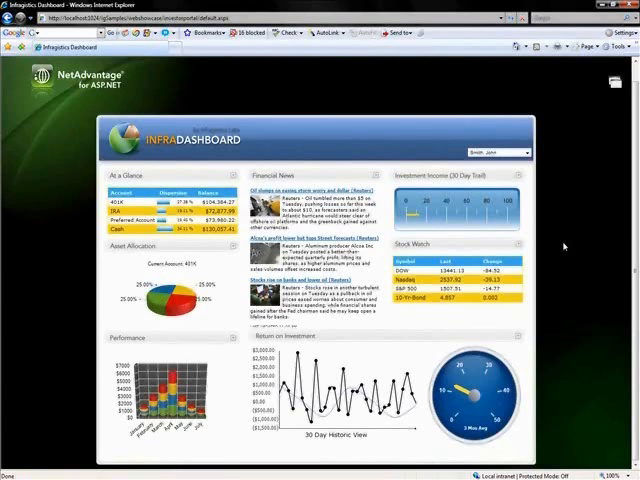
pyautogui.moveTo(175, 456)
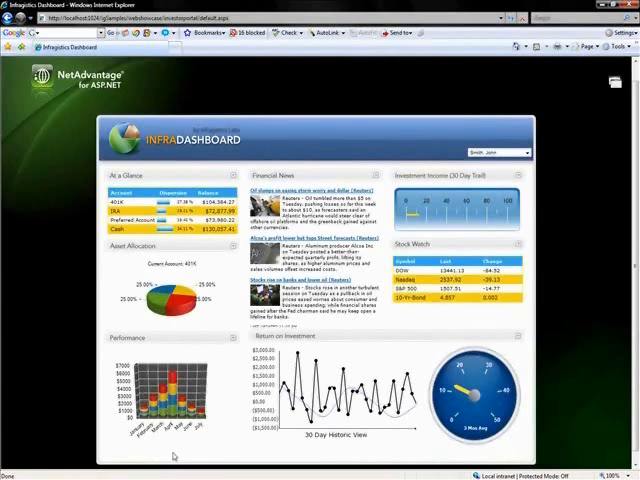
pyautogui.moveTo(462, 234)
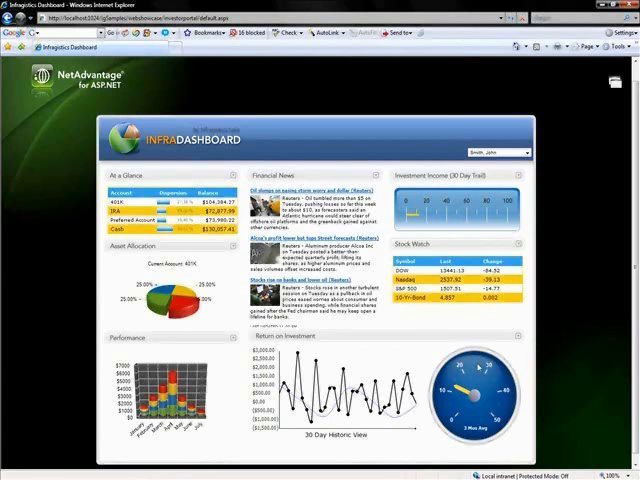
pyautogui.moveTo(481, 365)
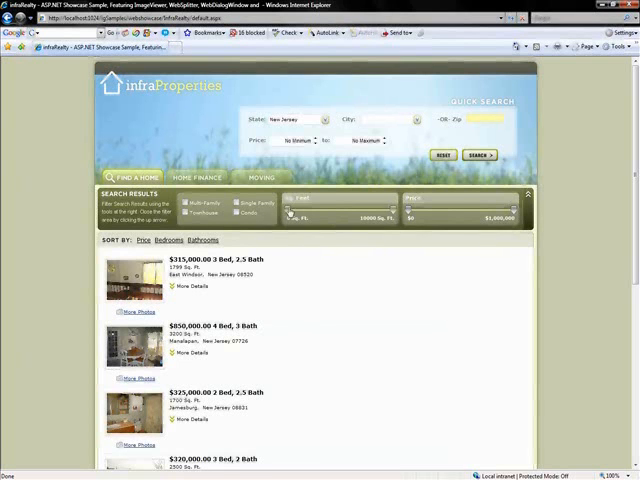
pyautogui.moveTo(290, 213)
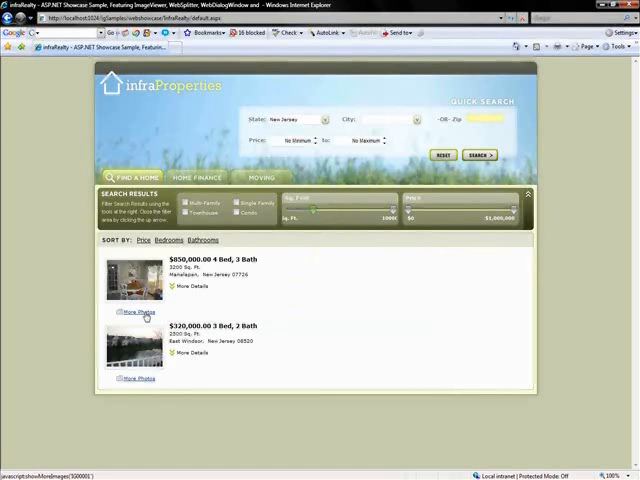
# - Open More Photos for the $850,000 listing and reposition the image viewer window
pyautogui.click(139, 312)
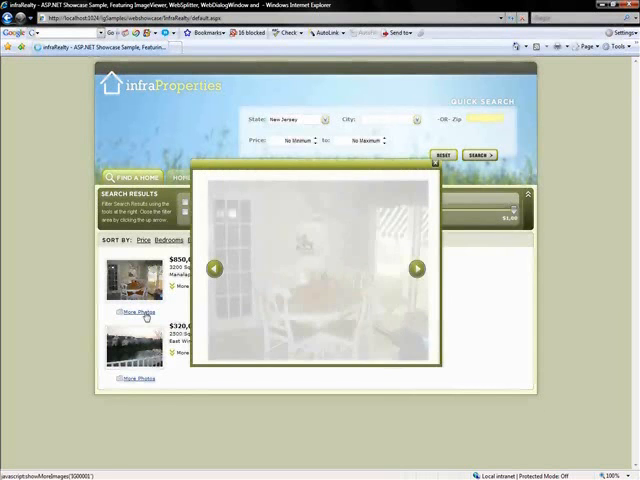
pyautogui.click(416, 268)
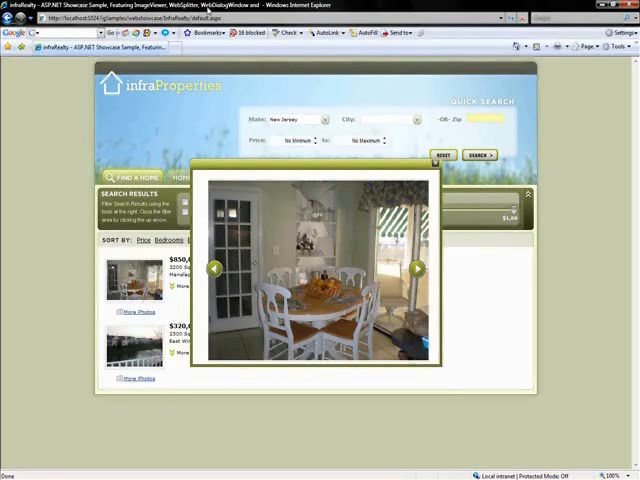
pyautogui.moveTo(273, 168)
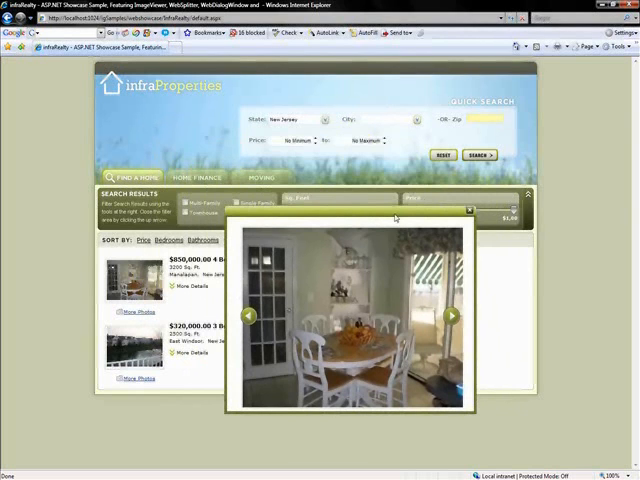
pyautogui.moveTo(397, 216)
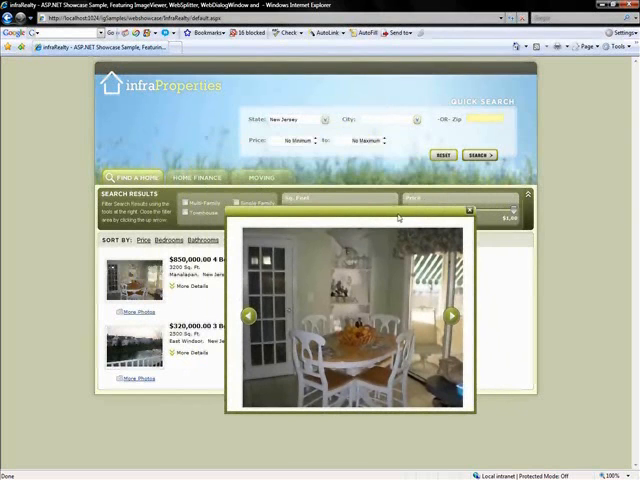
pyautogui.moveTo(451, 317)
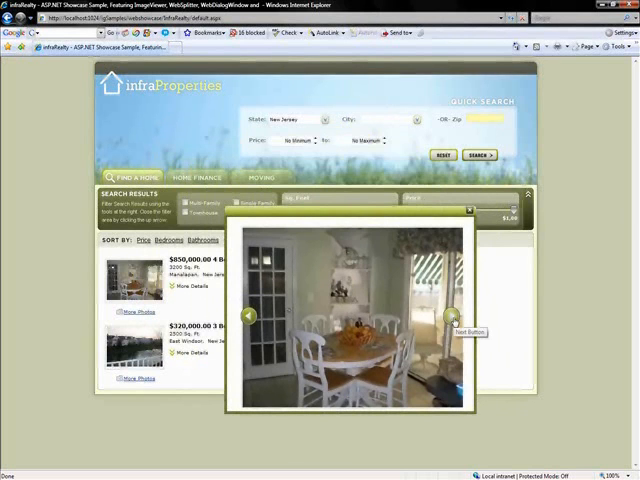
pyautogui.moveTo(315, 308)
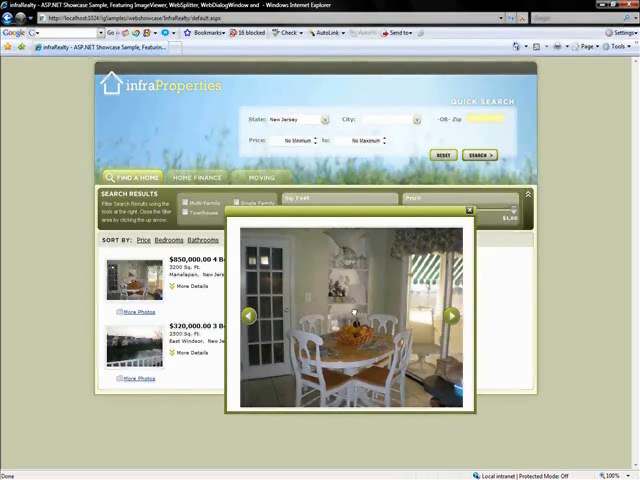
# - Advance the viewer five photos, past the exterior shots to dining and living rooms
pyautogui.click(451, 315)
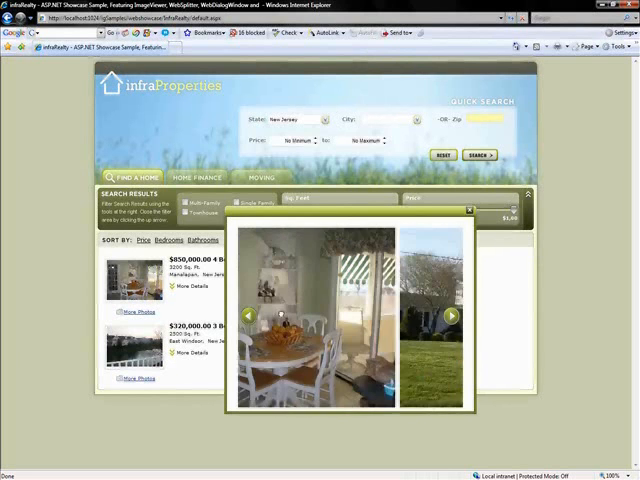
pyautogui.click(450, 315)
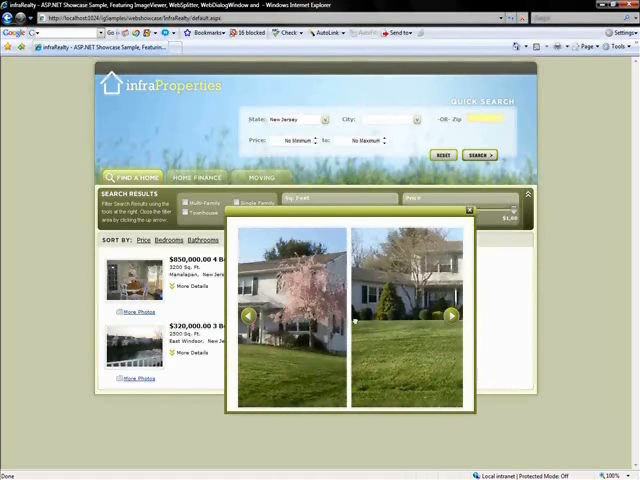
pyautogui.click(451, 315)
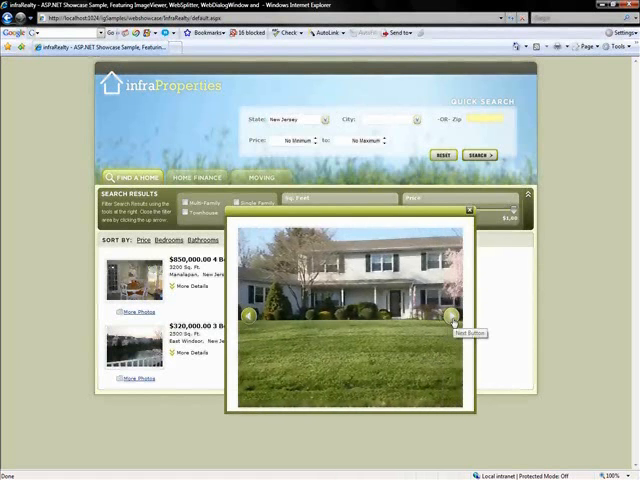
pyautogui.click(453, 316)
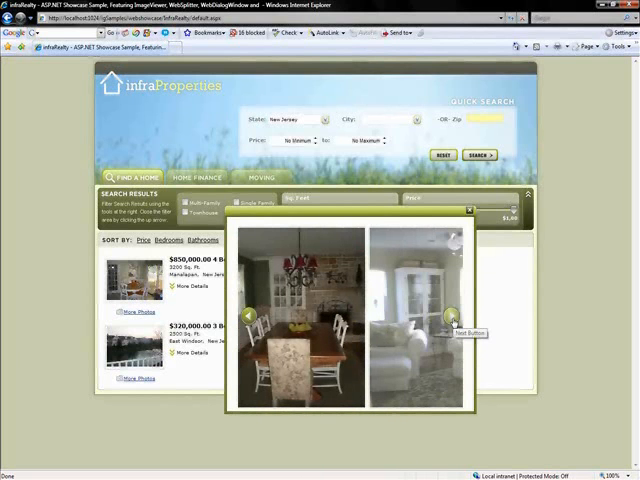
pyautogui.click(455, 315)
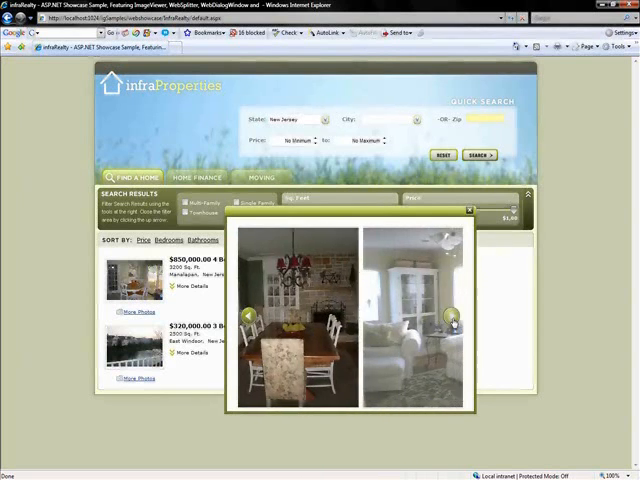